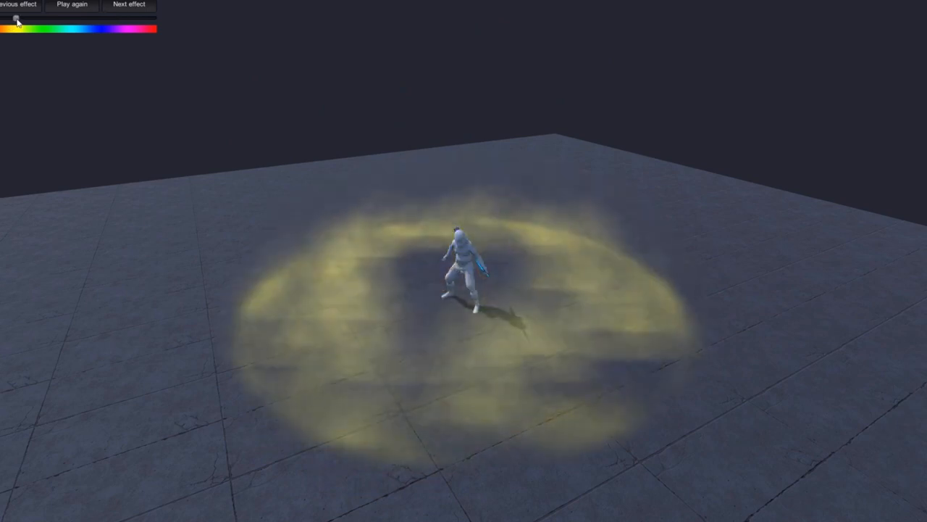
- Replay the gold ground-ring energy ability around the character in the demo player
left_click(129, 4)
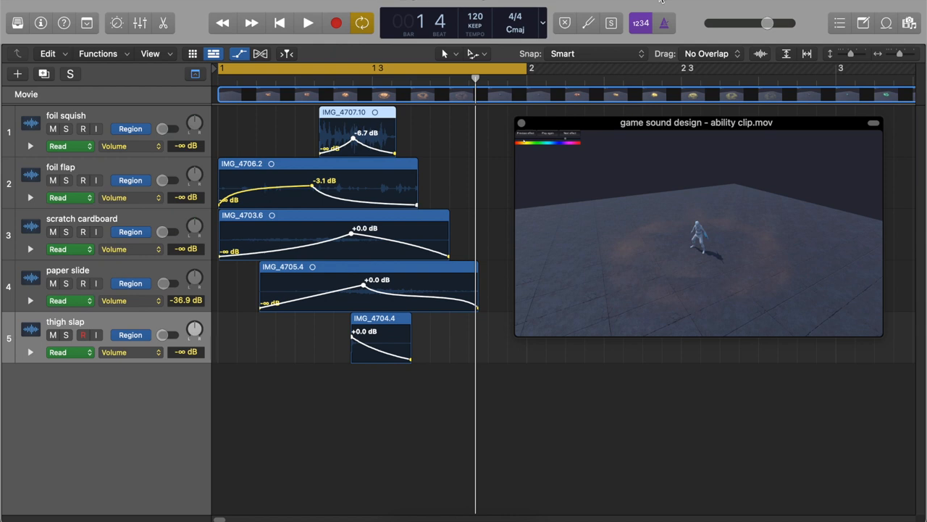
- Open the Channel EQ on the combined Sound Effect summing stack
left_click(307, 22)
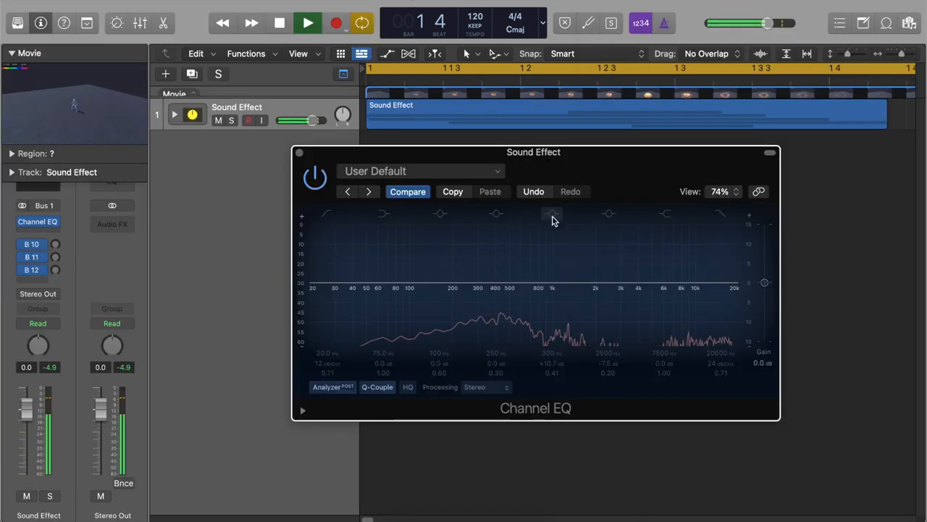
- Enable the 300 Hz bell band and boost it to +10.7 dB
left_click(307, 22)
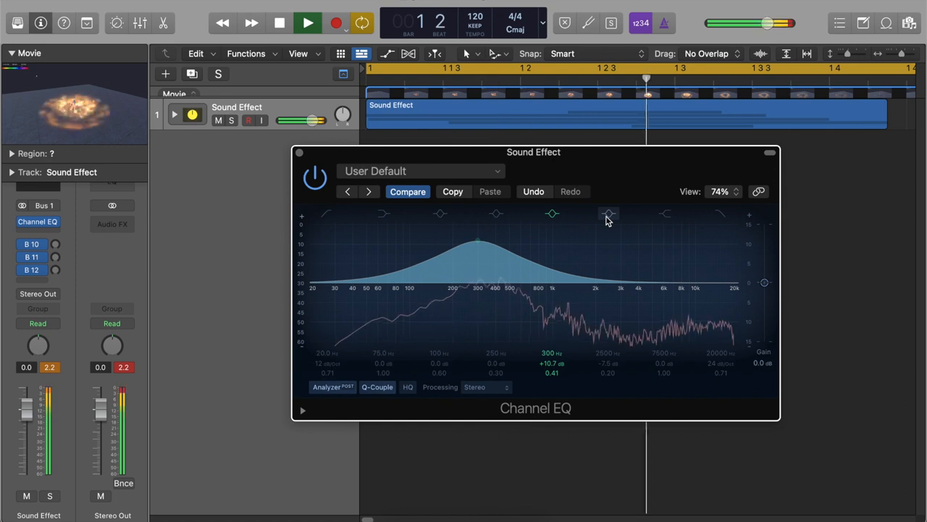
left_click_drag(609, 214, 609, 311)
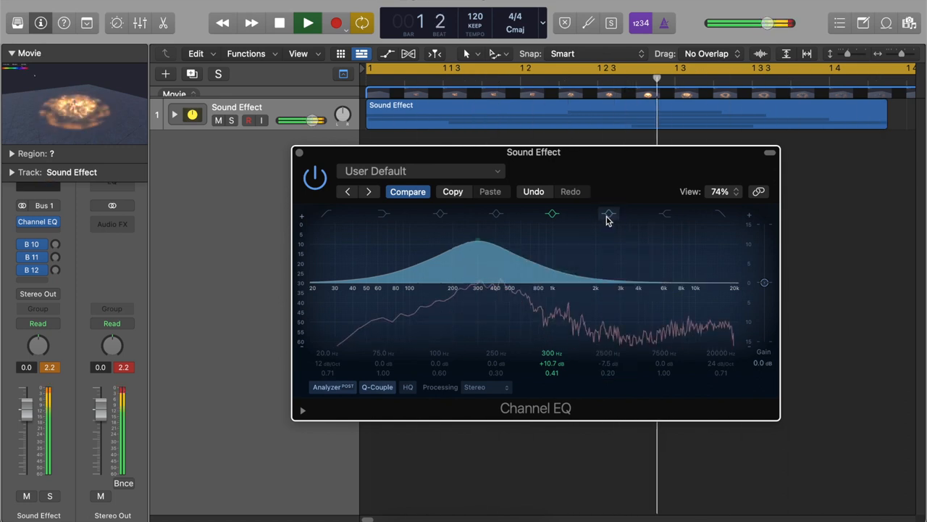
left_click_drag(608, 214, 609, 312)
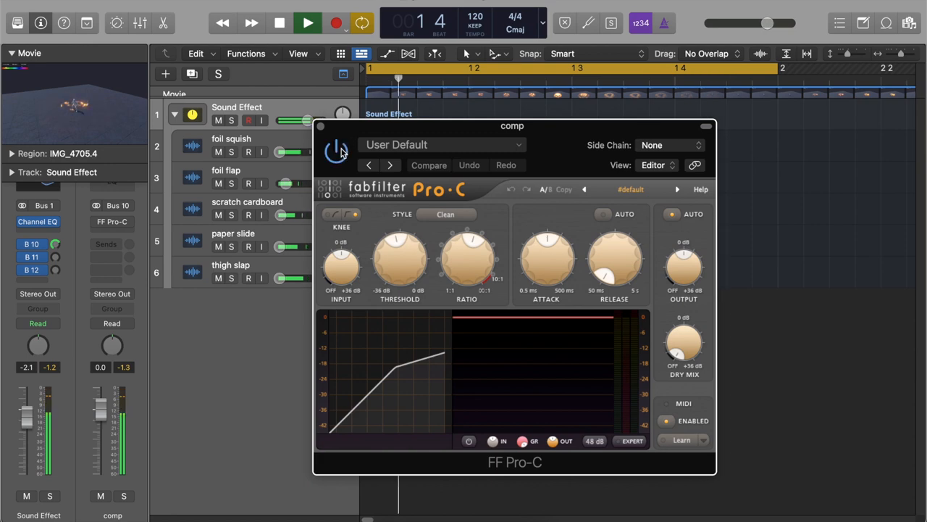
- Toggle the FF Pro-C compressor on the comp bus to compare
left_click(307, 22)
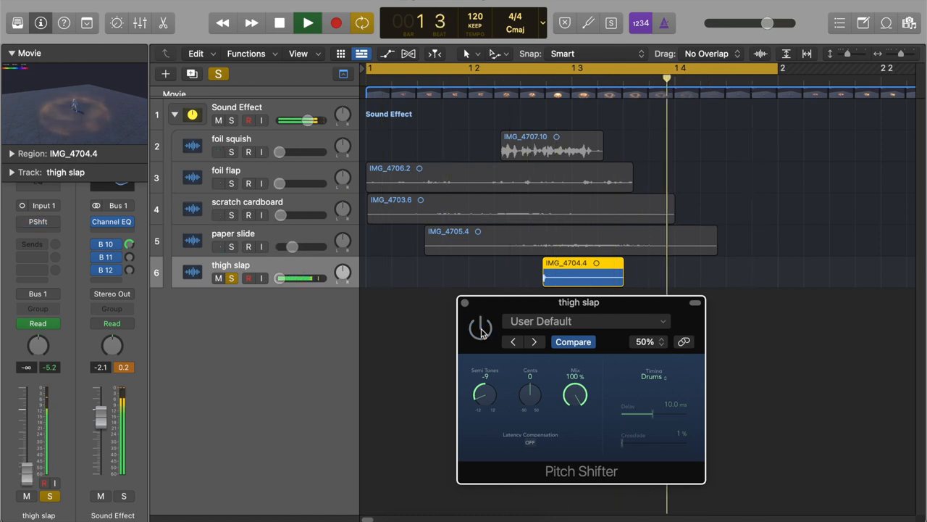
- Toggle the -9 semitone Pitch Shifter on the soloed thigh slap track
left_click(480, 328)
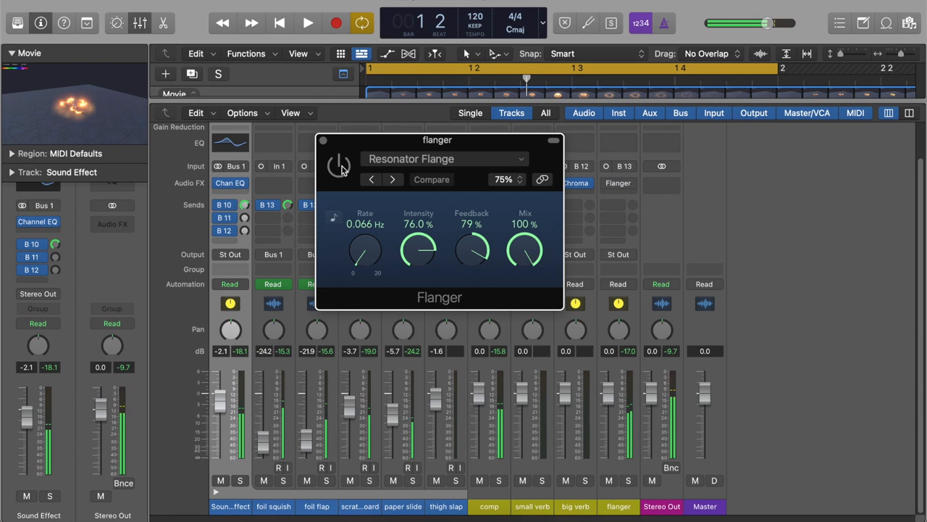
- Toggle the Resonator Flange flanger on the flanger bus
left_click(307, 22)
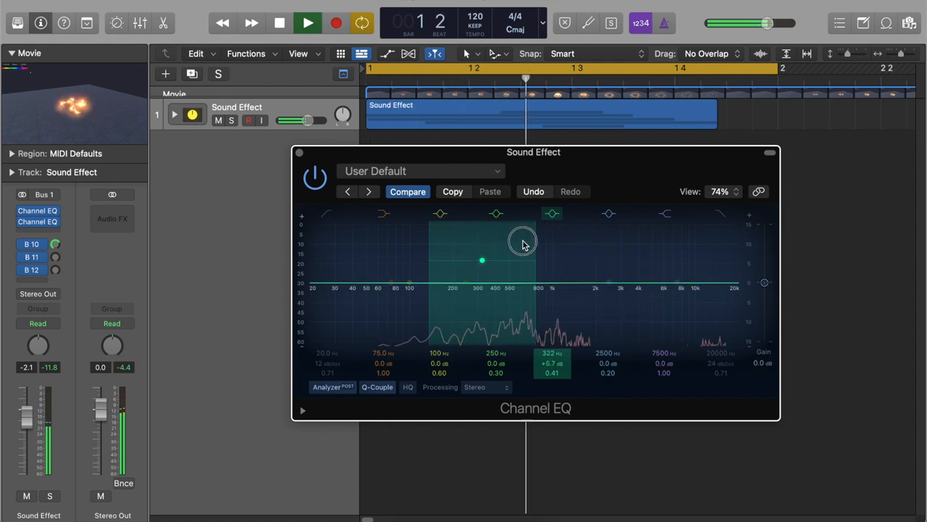
- Drag the Channel EQ's 300 Hz band up to about +12.4 dB near 304 Hz
left_click_drag(481, 261, 479, 234)
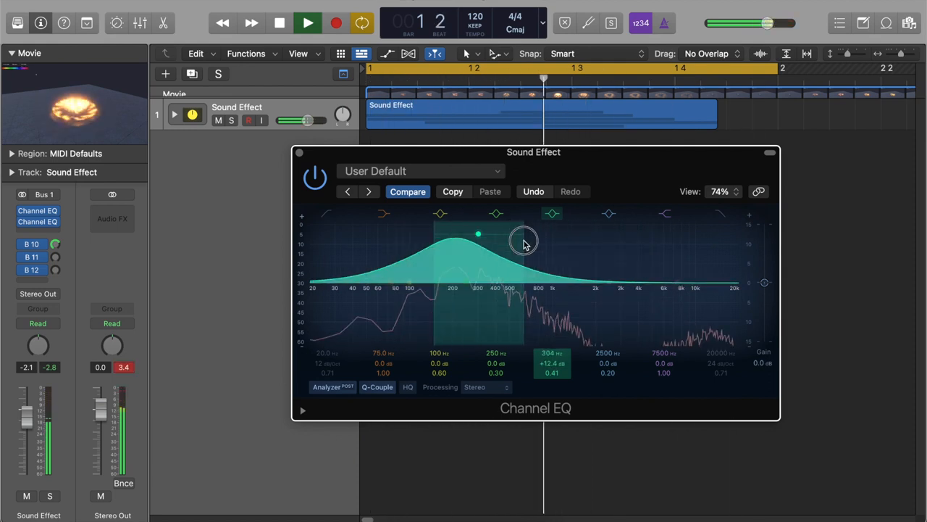
left_click_drag(478, 233, 615, 246)
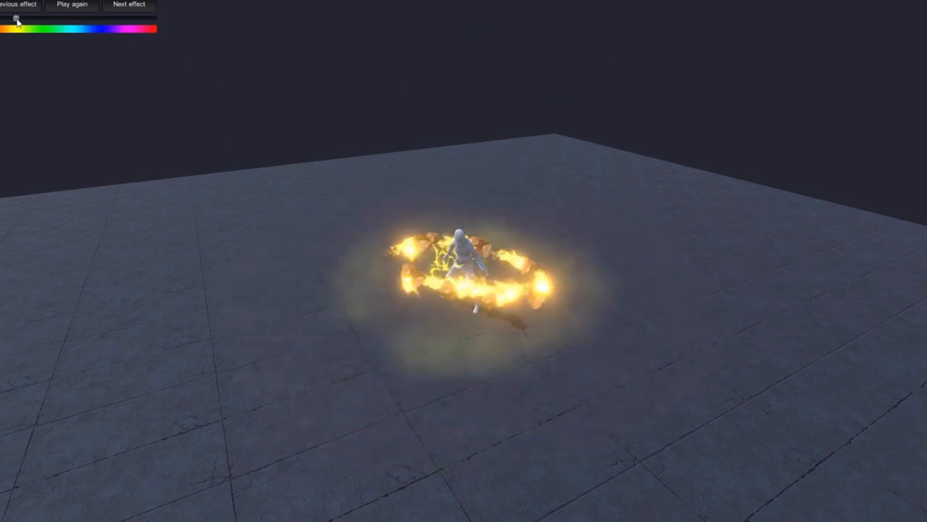
- Slide the effect colour from gold through green and blue to purple
left_click_drag(20, 19, 56, 19)
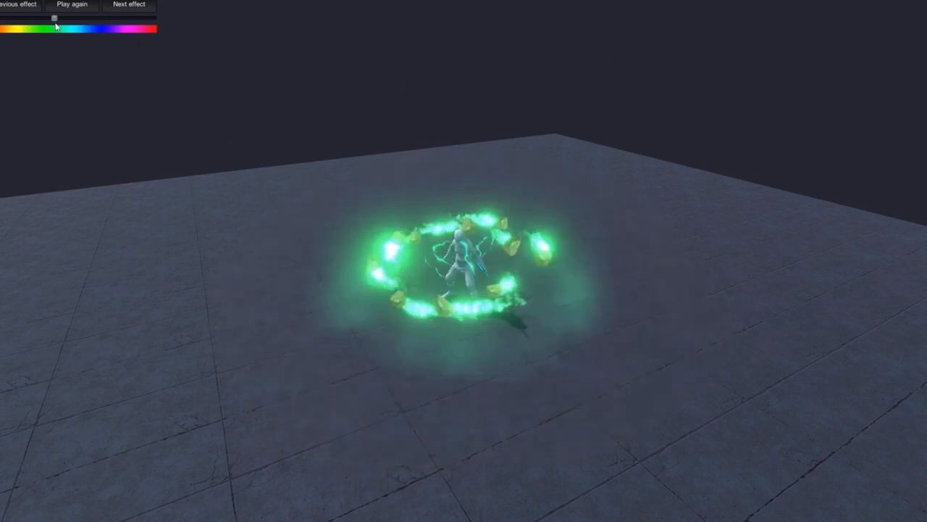
left_click_drag(55, 19, 87, 19)
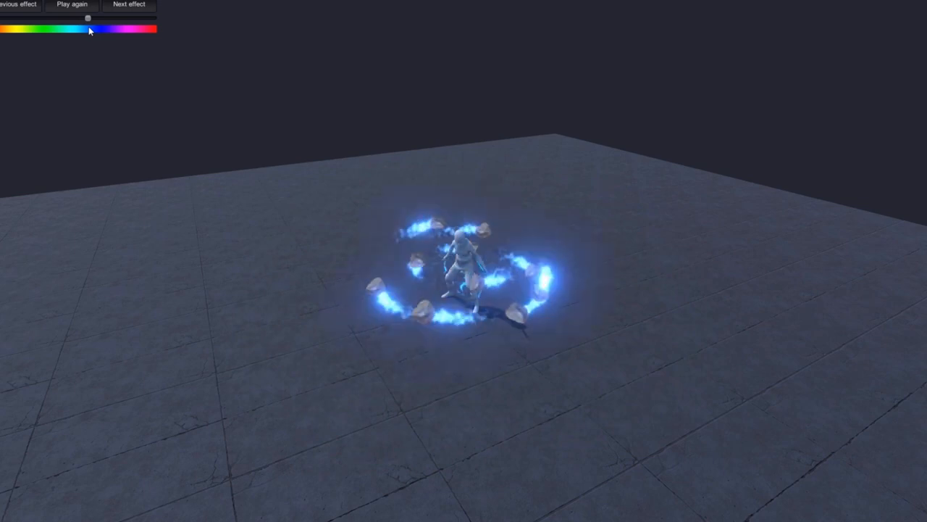
left_click_drag(89, 19, 118, 19)
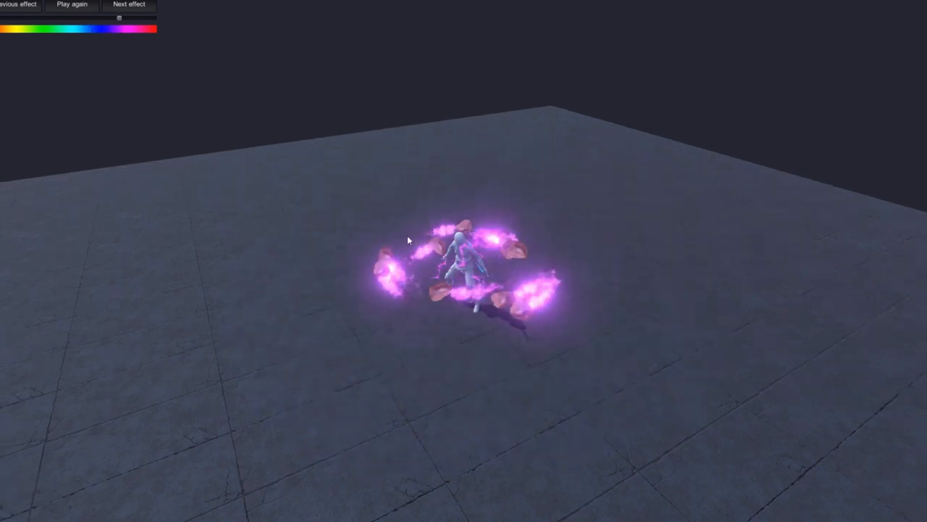